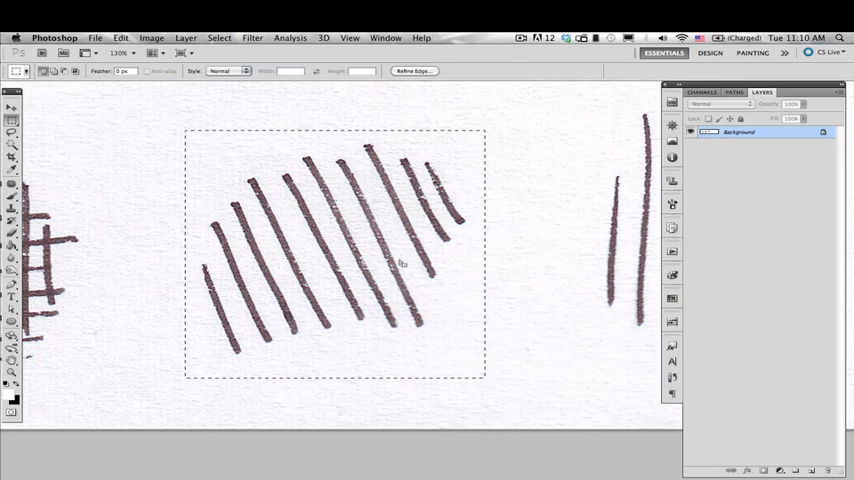
# - Copy the marquee-selected ink lines and create a new 1000×1000 px, 600 ppi document
pyautogui.click(120, 37)
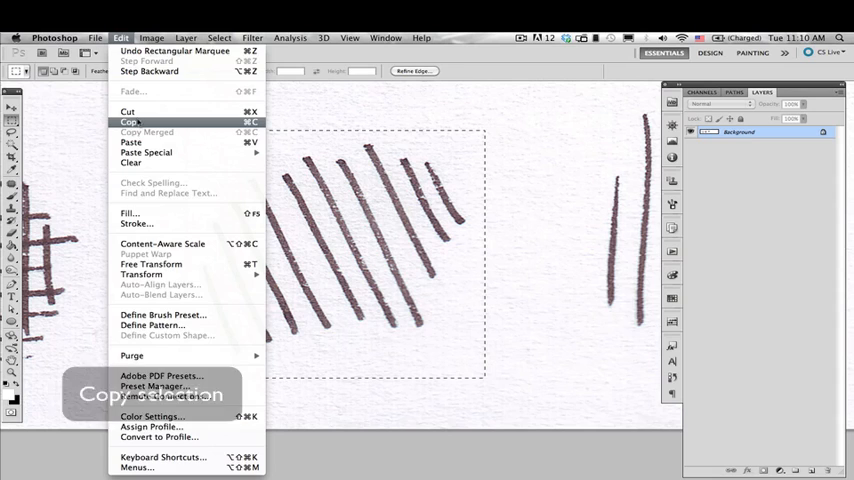
pyautogui.click(94, 38)
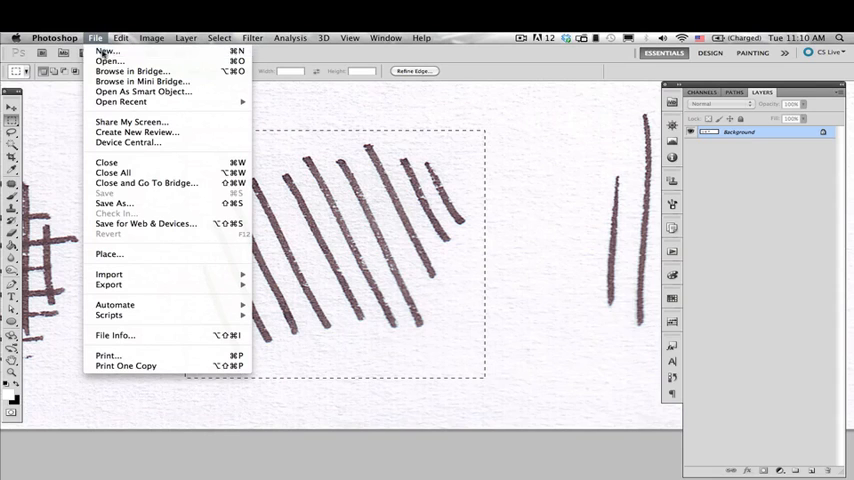
pyautogui.click(106, 51)
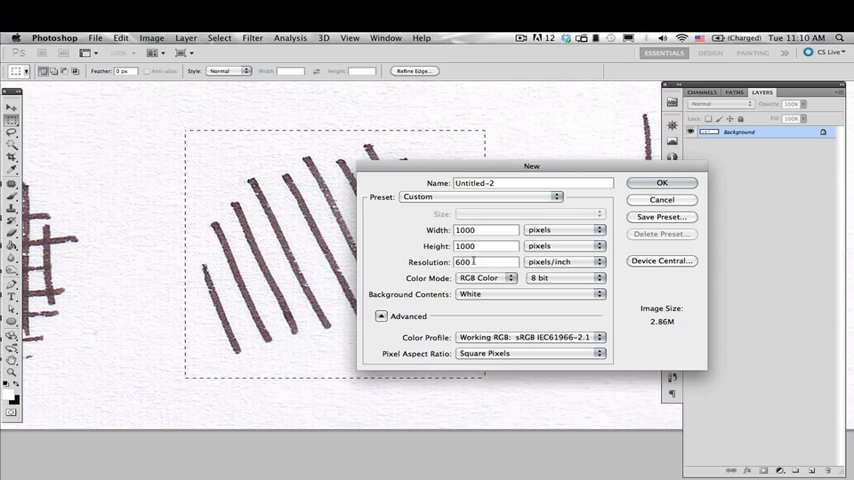
pyautogui.click(487, 278)
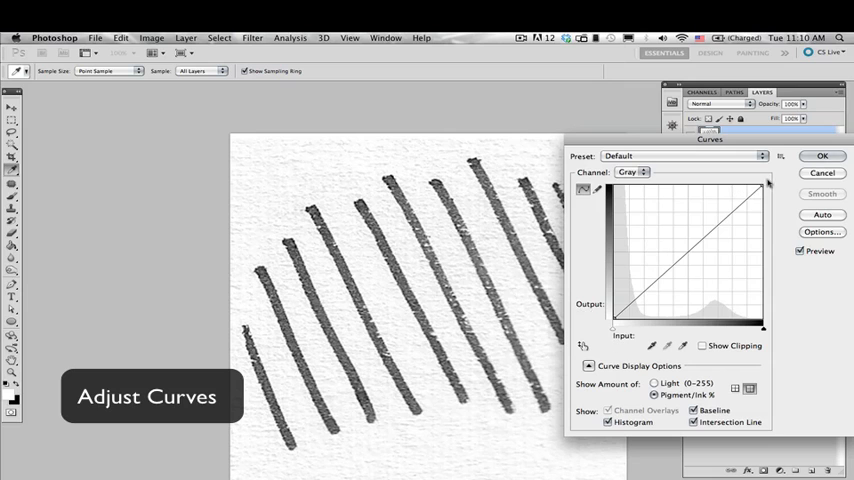
# - Drag the Curves adjustment so the lines go solid black and the paper pure white
pyautogui.moveTo(762, 185); pyautogui.dragTo(733, 187)
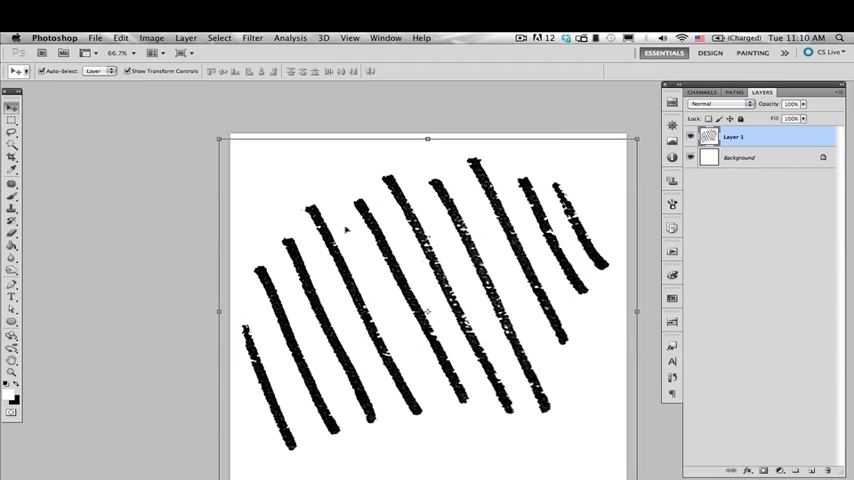
pyautogui.moveTo(30, 248)
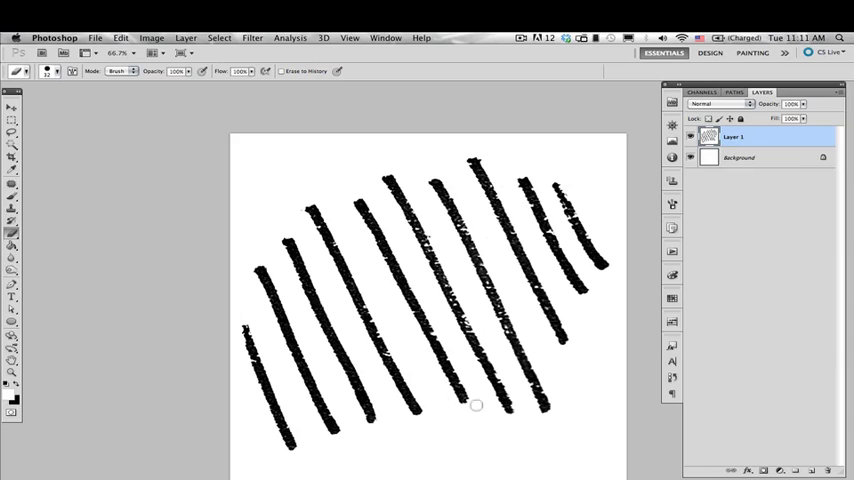
pyautogui.moveTo(432, 237)
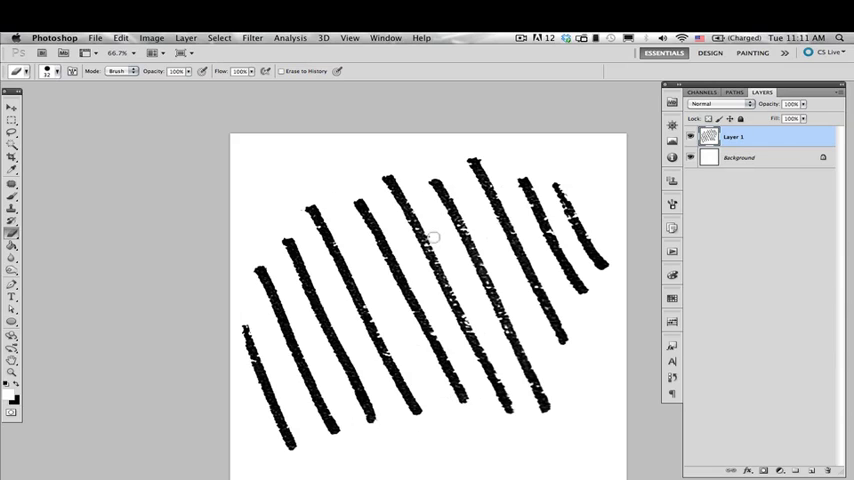
pyautogui.moveTo(364, 165)
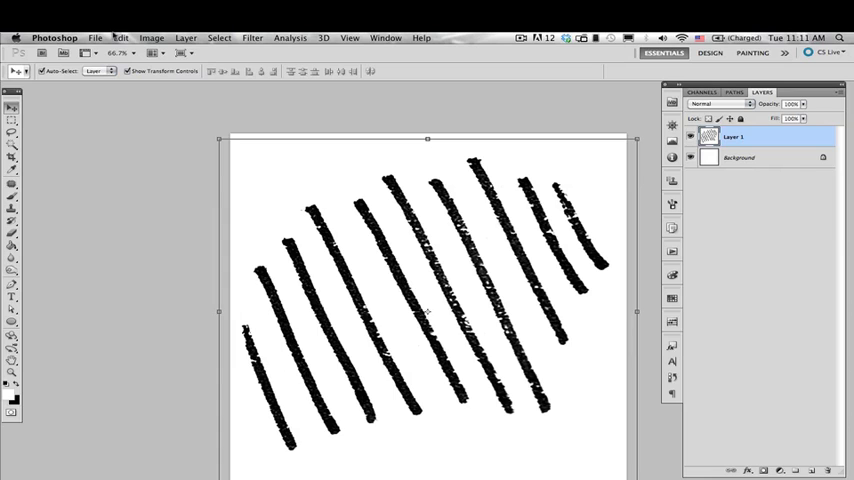
# - Define the black hatch lines as a brush preset named DETAIL LINES
pyautogui.click(120, 38)
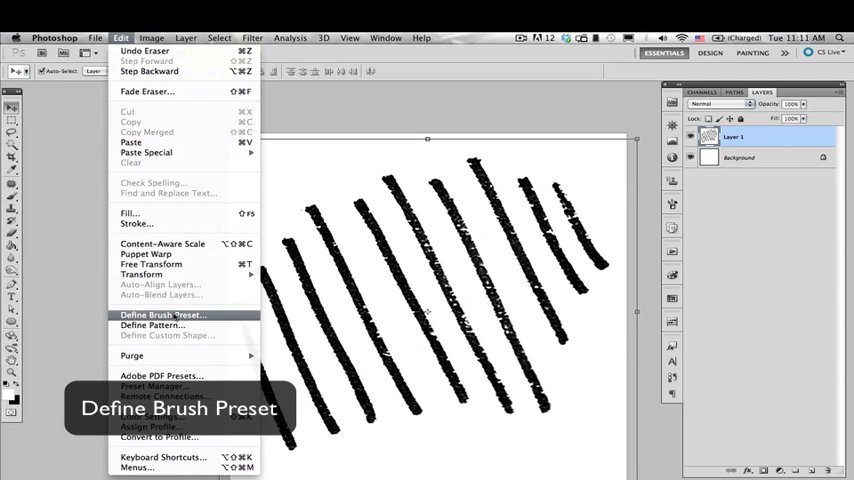
pyautogui.click(161, 314)
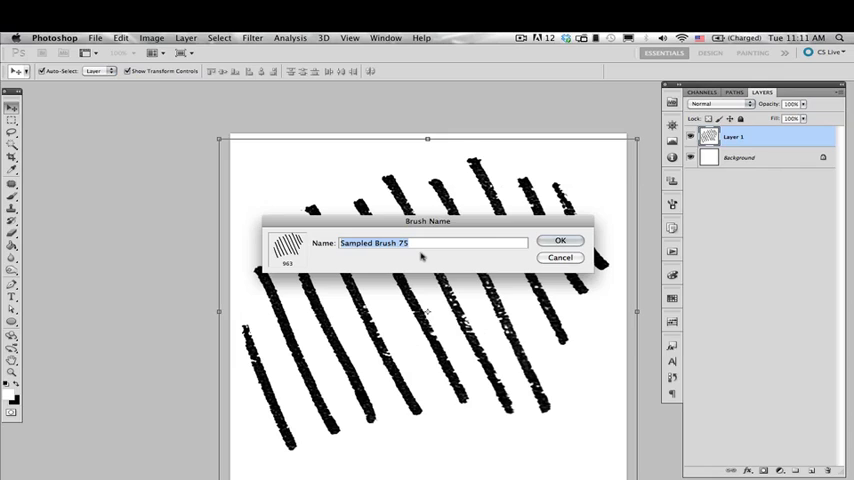
pyautogui.moveTo(420, 258)
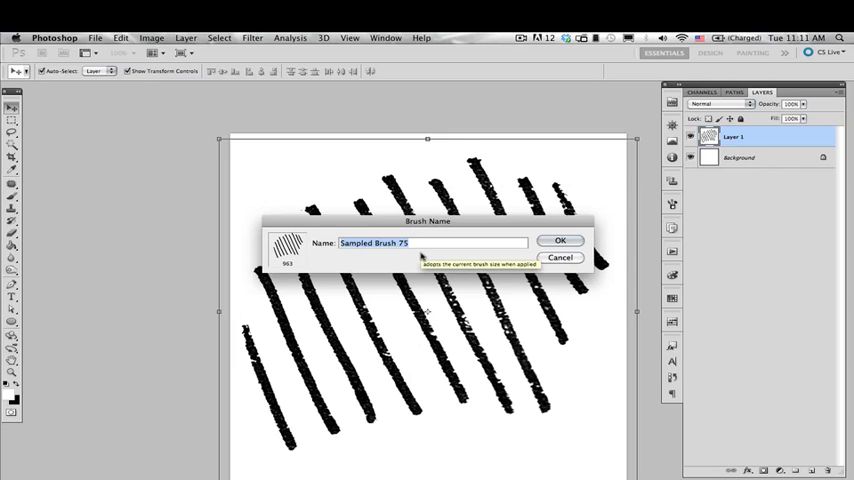
pyautogui.write('DETAIL')
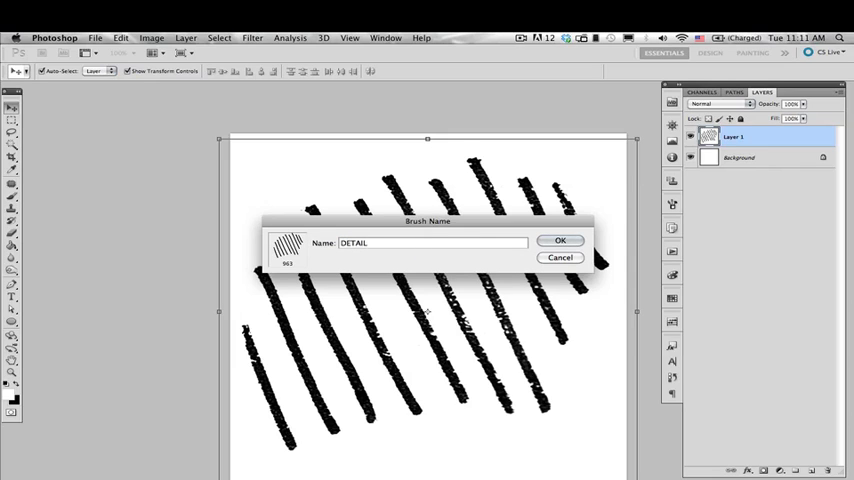
pyautogui.write('LINES')
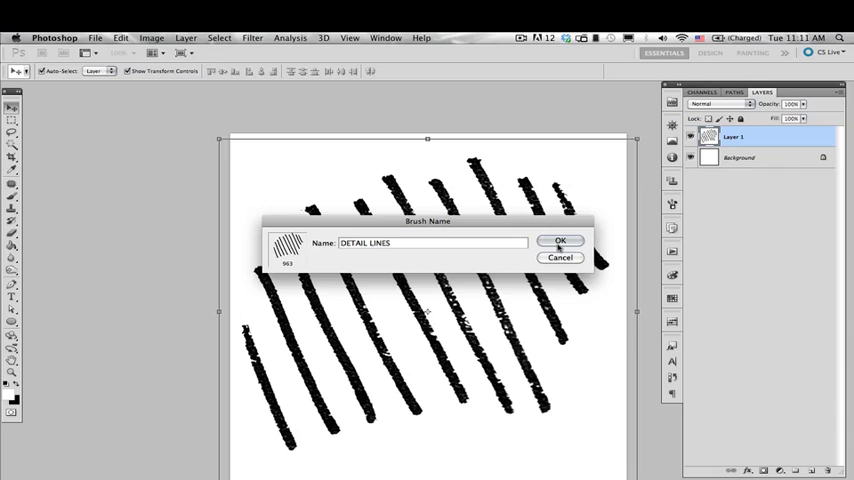
pyautogui.click(559, 240)
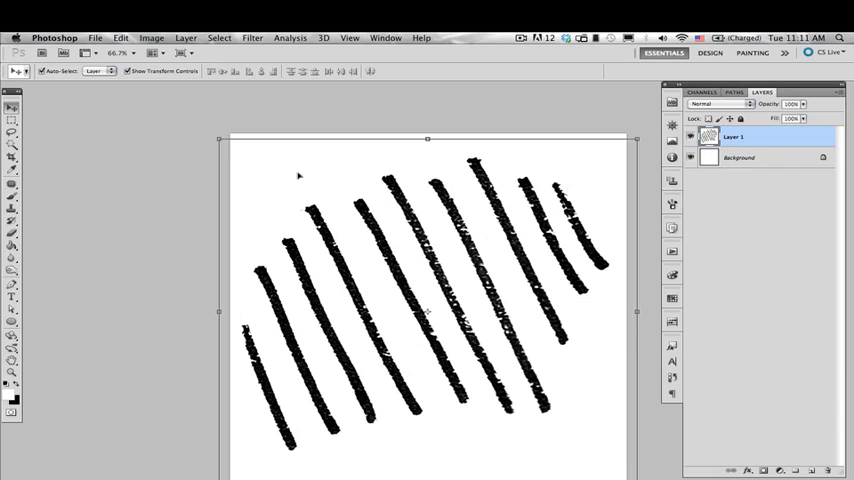
pyautogui.moveTo(253, 58)
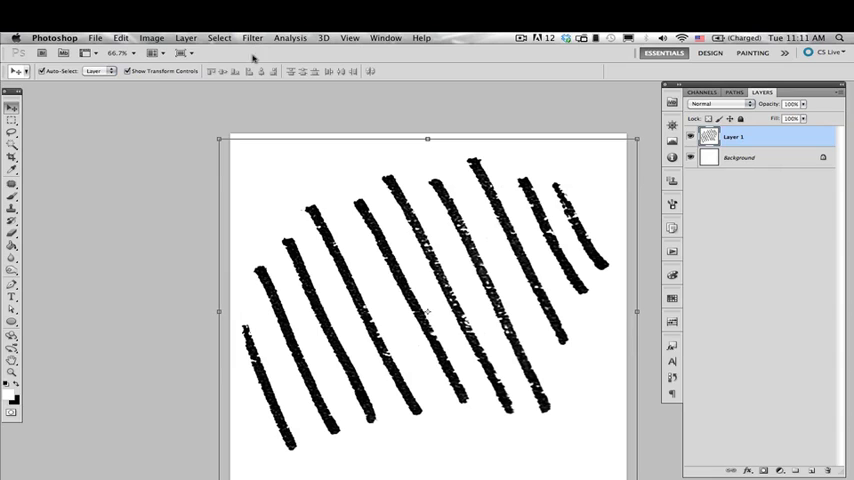
# - Create a U.S. Letter 300 ppi page and paint a test band with the DETAIL LINES brush
pyautogui.click(95, 37)
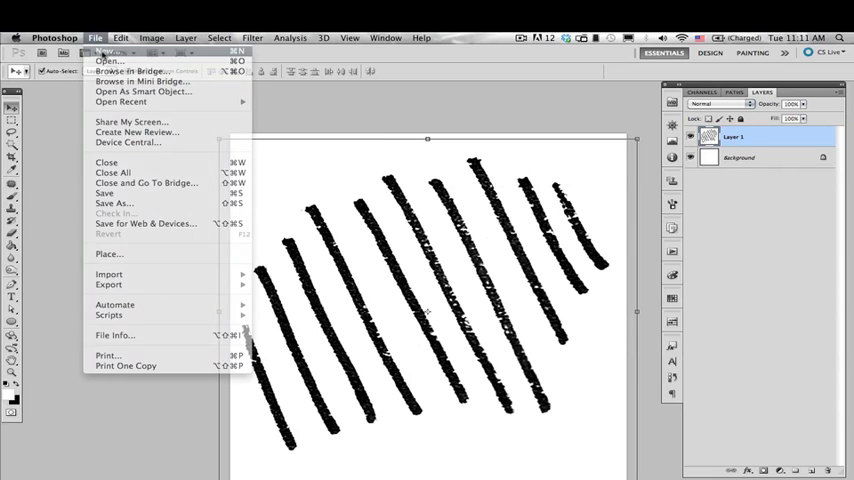
pyautogui.click(105, 51)
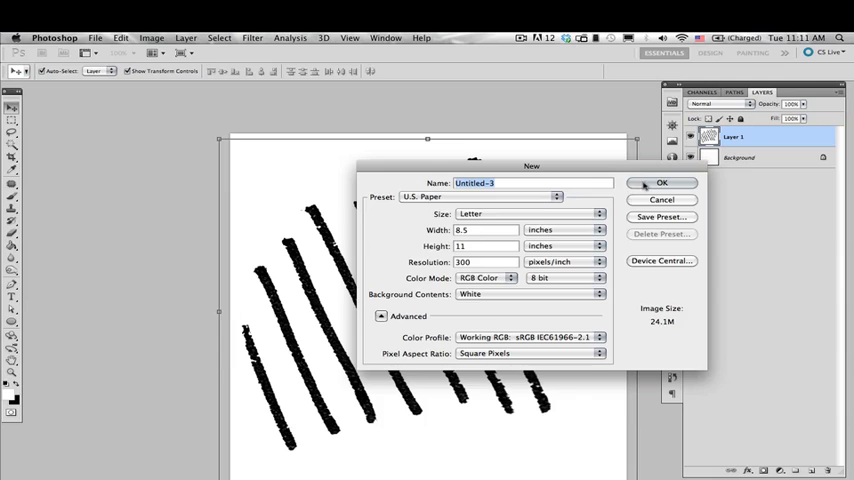
pyautogui.click(661, 182)
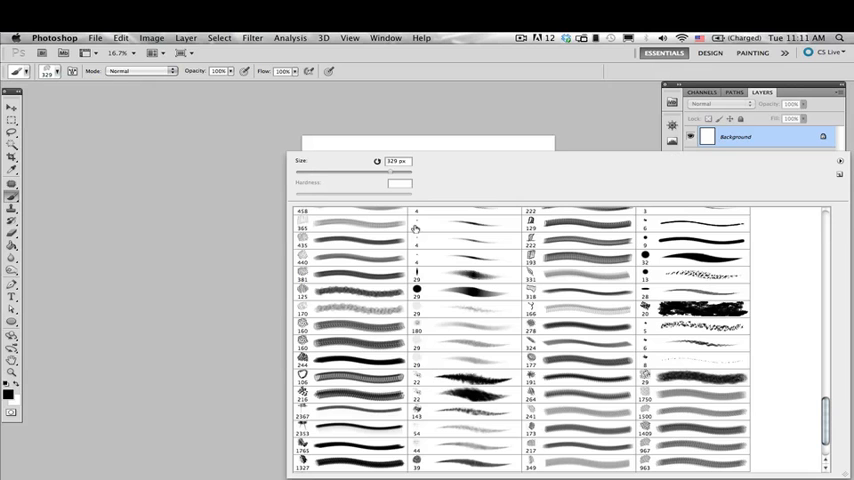
pyautogui.click(693, 413)
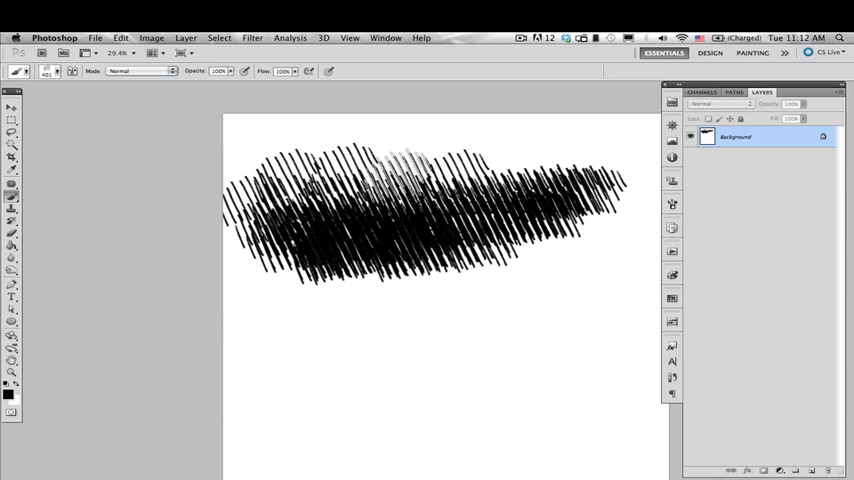
pyautogui.moveTo(390, 160); pyautogui.dragTo(470, 240)
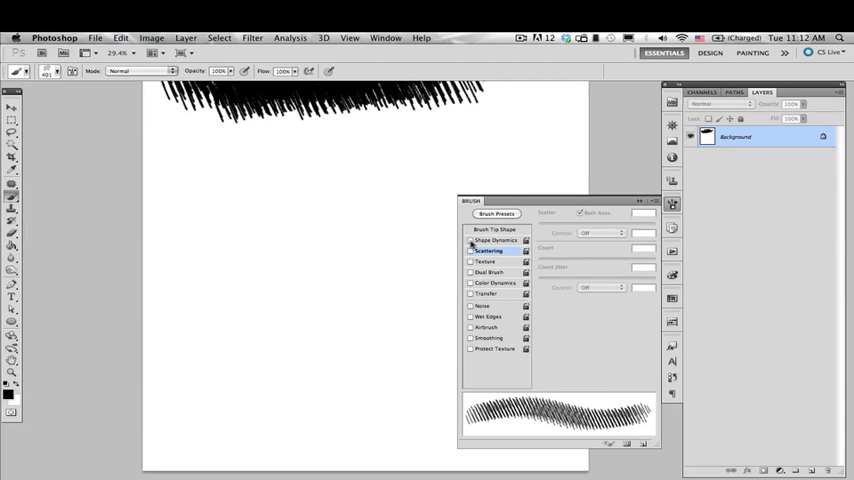
# - Enable Shape Dynamics size and angle variation on the brush and reach the preset menu
pyautogui.click(495, 240)
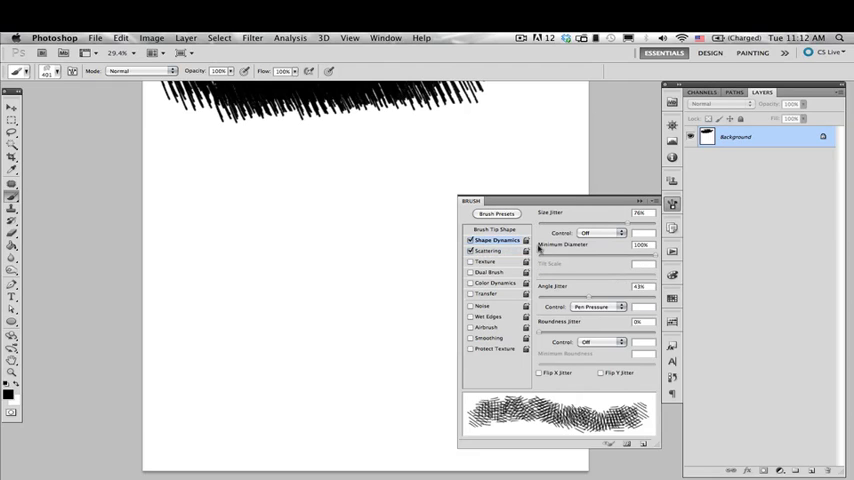
pyautogui.moveTo(615, 263)
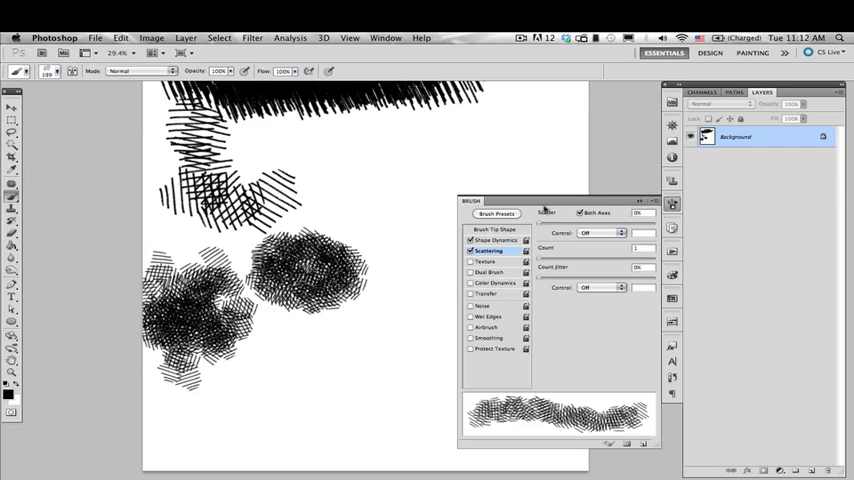
pyautogui.click(648, 201)
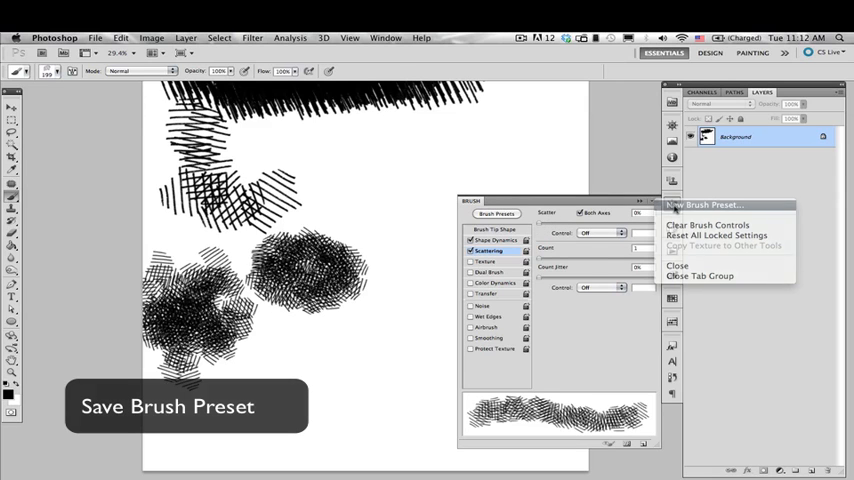
# - Save the brush as a preset named CROSSHATCH and move on to the rooster drawing
pyautogui.click(706, 205)
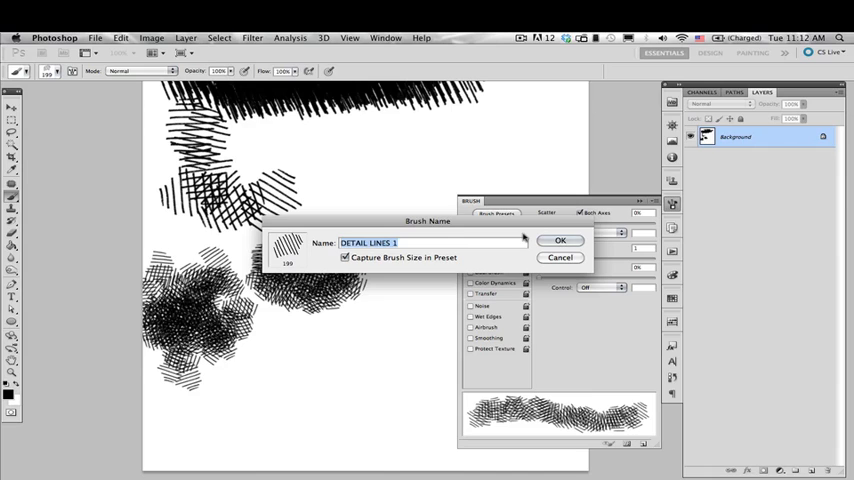
pyautogui.write('CROSS')
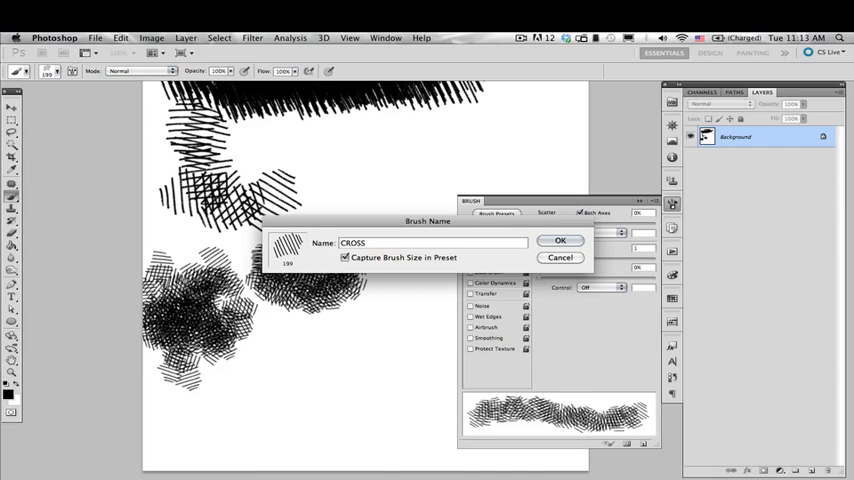
pyautogui.write('HATCH')
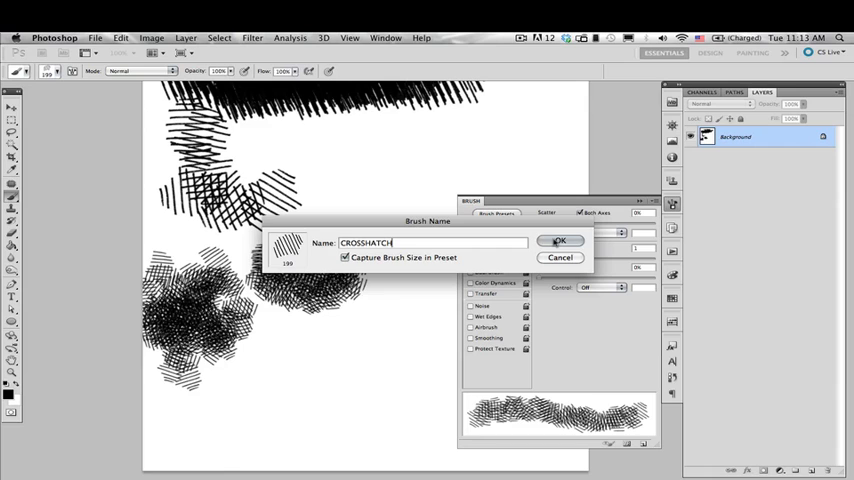
pyautogui.click(559, 240)
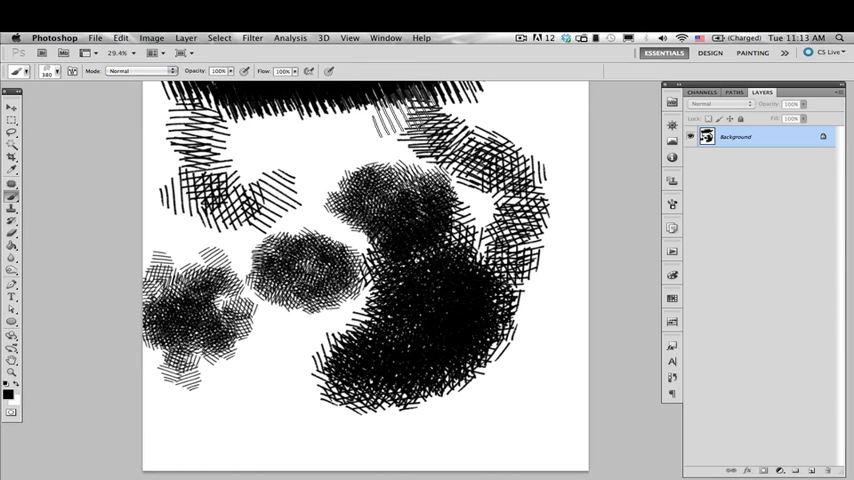
pyautogui.click(385, 38)
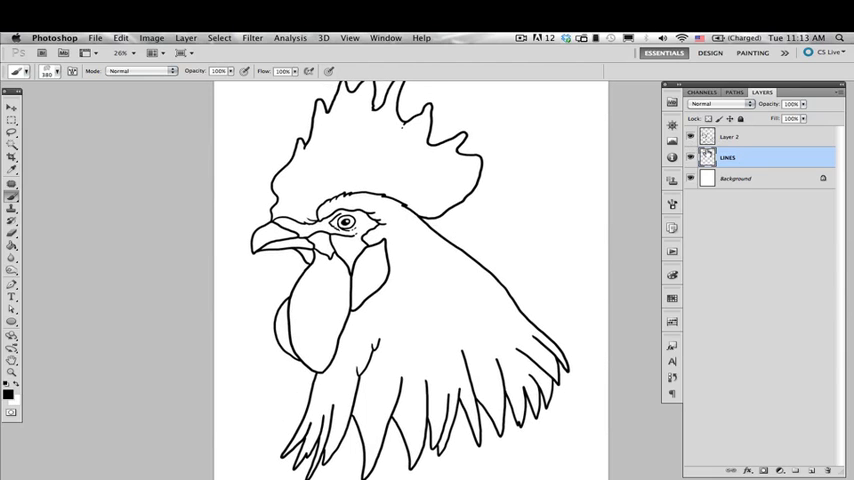
# - On Layer 2 of the rooster drawing, expand the comb selection by 1 pixel
pyautogui.click(13, 144)
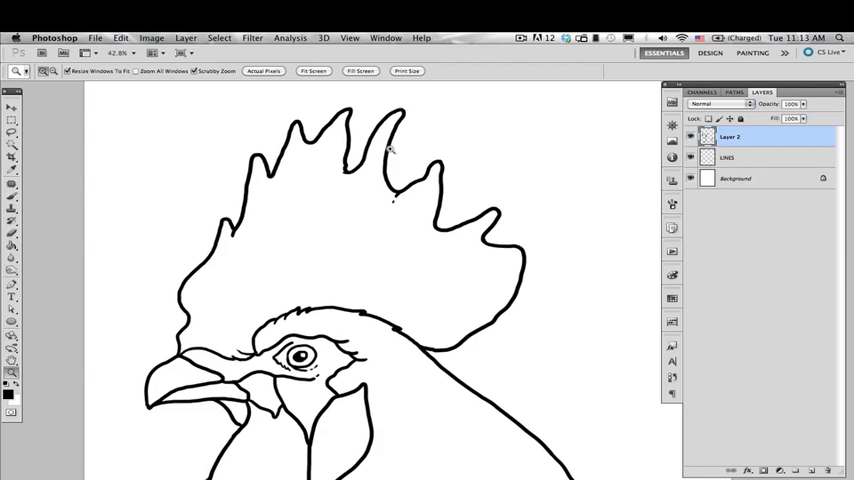
pyautogui.click(218, 38)
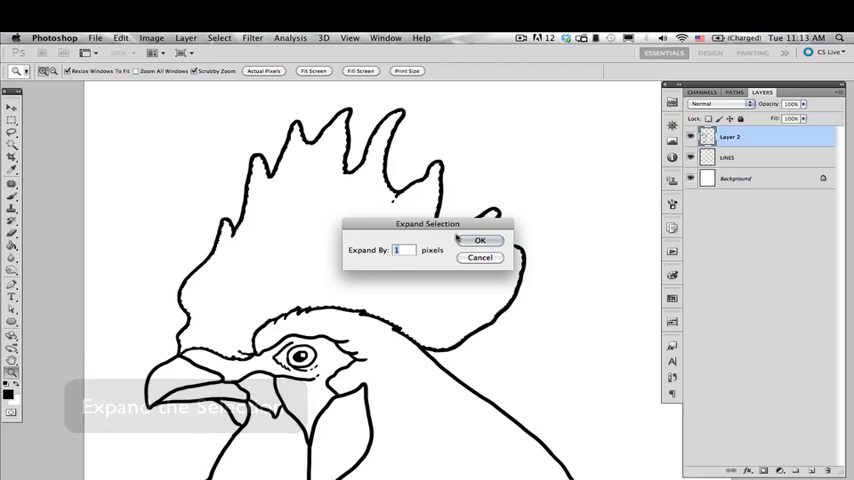
pyautogui.click(479, 240)
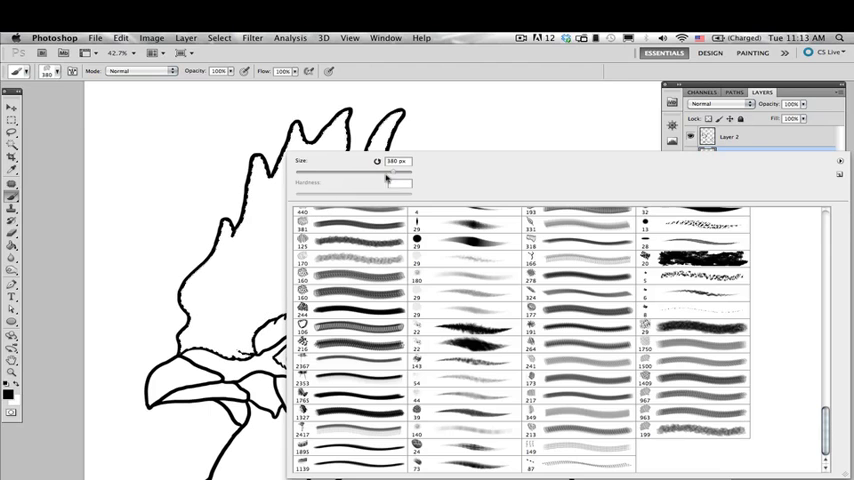
# - With the CROSSHATCH brush at about 182 px, hatch the base of the comb above the beak
pyautogui.moveTo(386, 172); pyautogui.dragTo(378, 172)
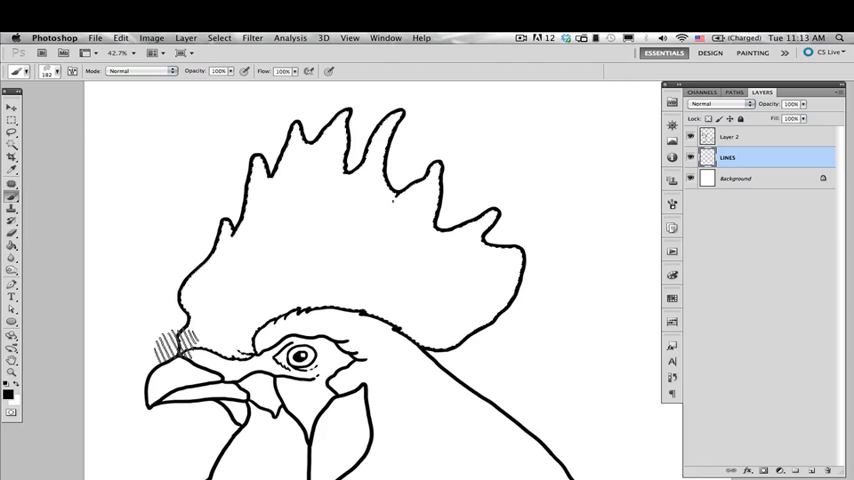
pyautogui.moveTo(175, 340); pyautogui.dragTo(220, 350)
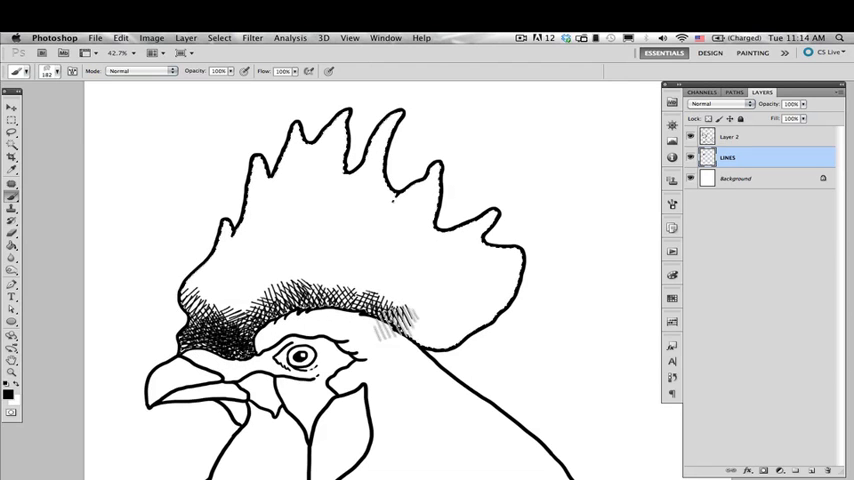
pyautogui.moveTo(400, 320); pyautogui.dragTo(540, 270)
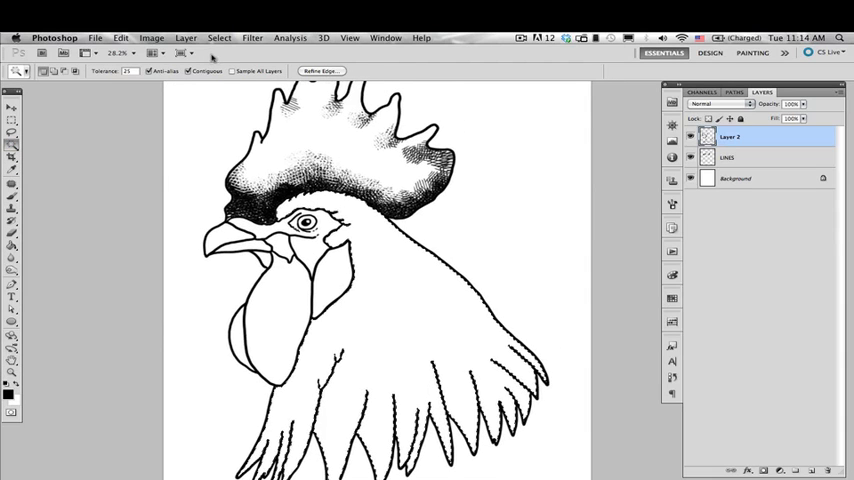
# - Shade the neck on the LINES layer with CROSSHATCH strokes, then reach the layer effects list
pyautogui.click(219, 37)
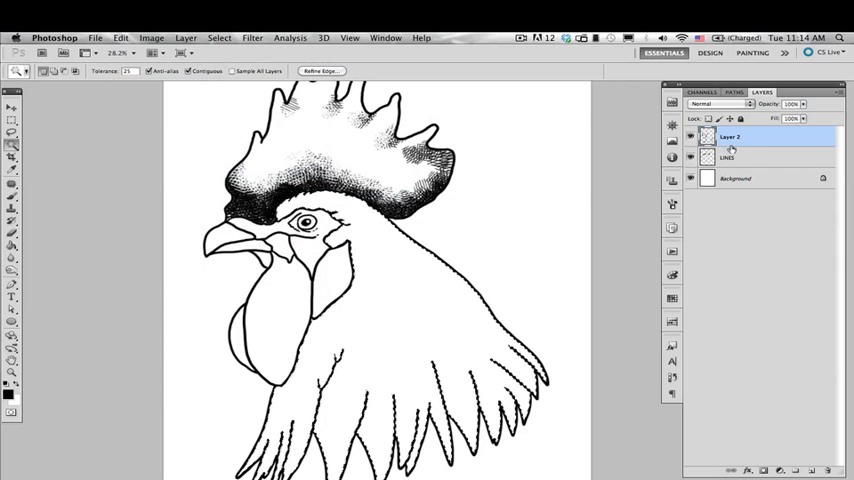
pyautogui.click(728, 157)
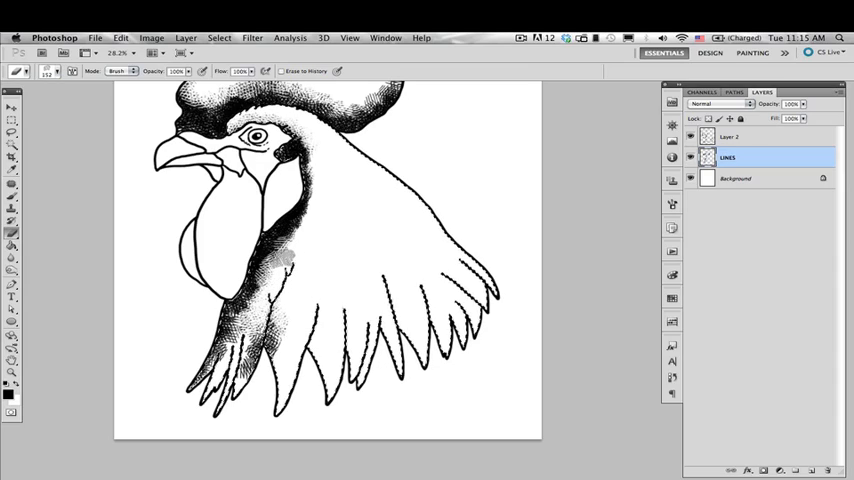
pyautogui.click(280, 268)
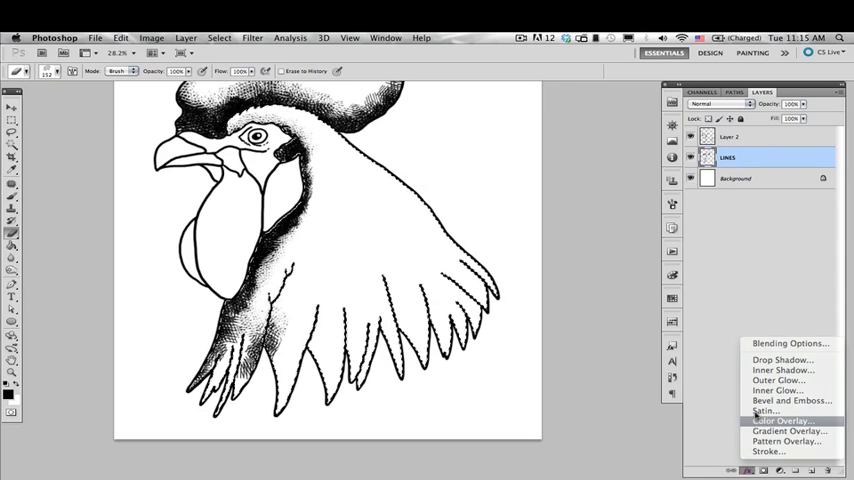
# - Add a #7f4242 dusky red Color Overlay to the LINES layer and add a new empty layer
pyautogui.click(781, 420)
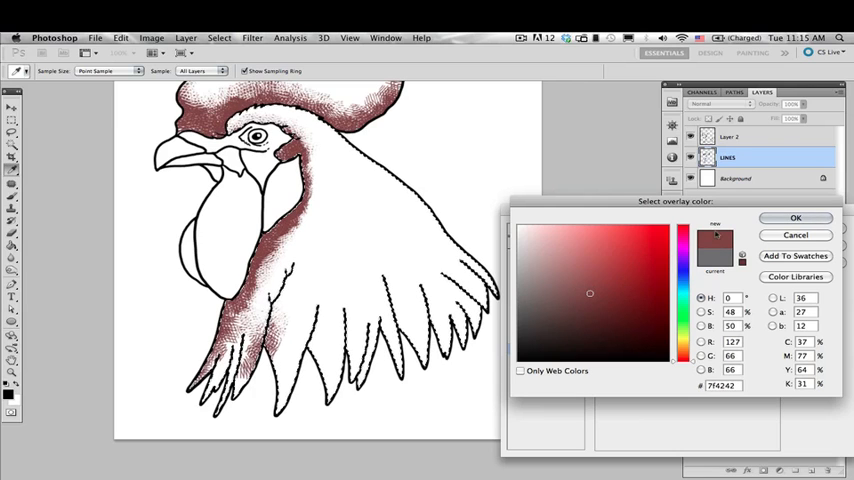
pyautogui.click(795, 218)
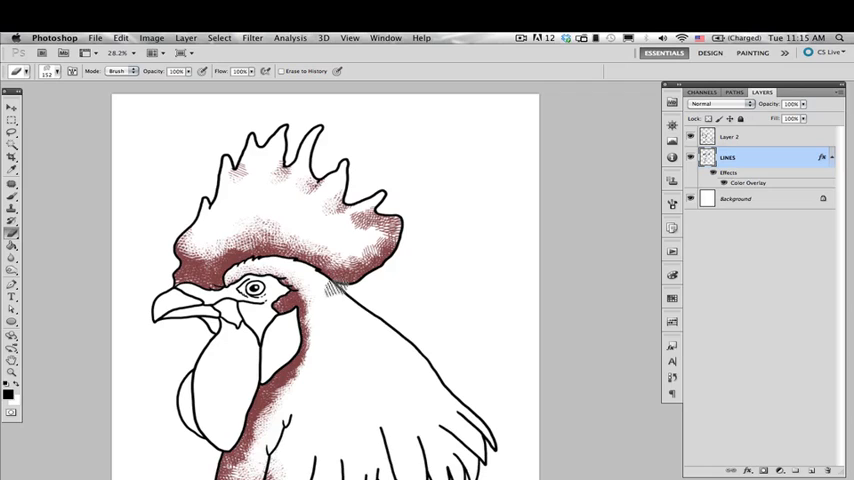
pyautogui.click(736, 198)
pyautogui.write('color 1')
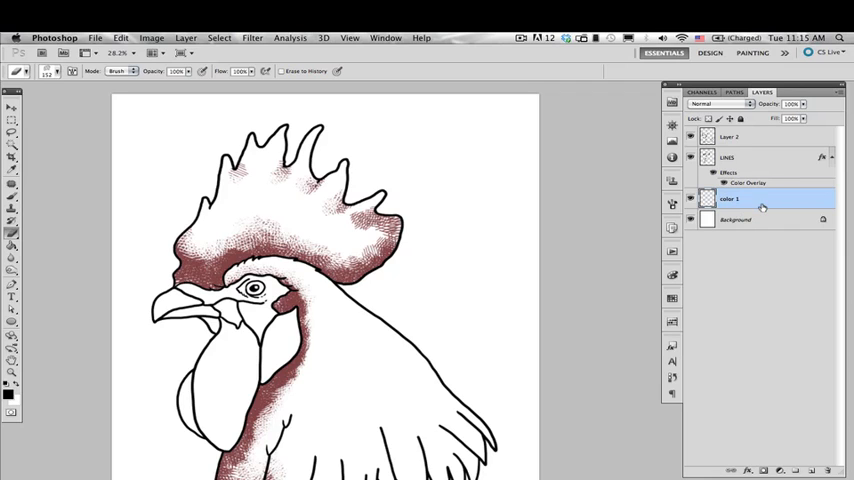
# - Choose light orange #d79b74 as the foreground colour for the new color 1 layer
pyautogui.click(748, 470)
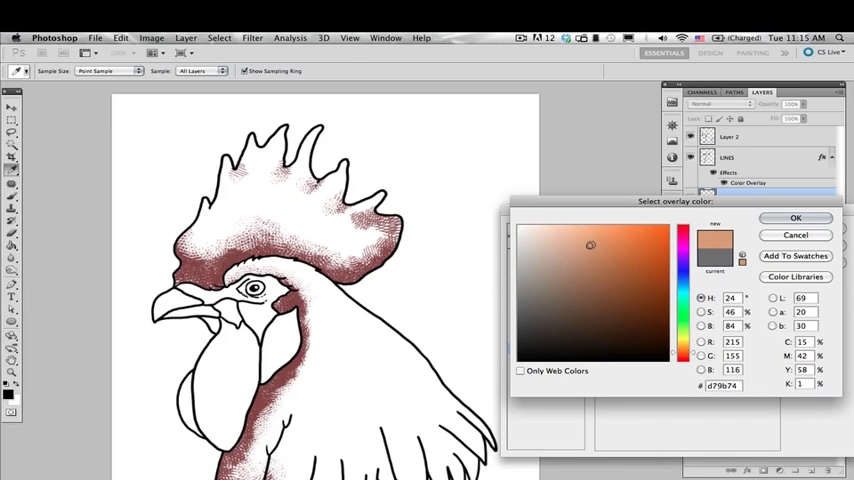
pyautogui.click(795, 218)
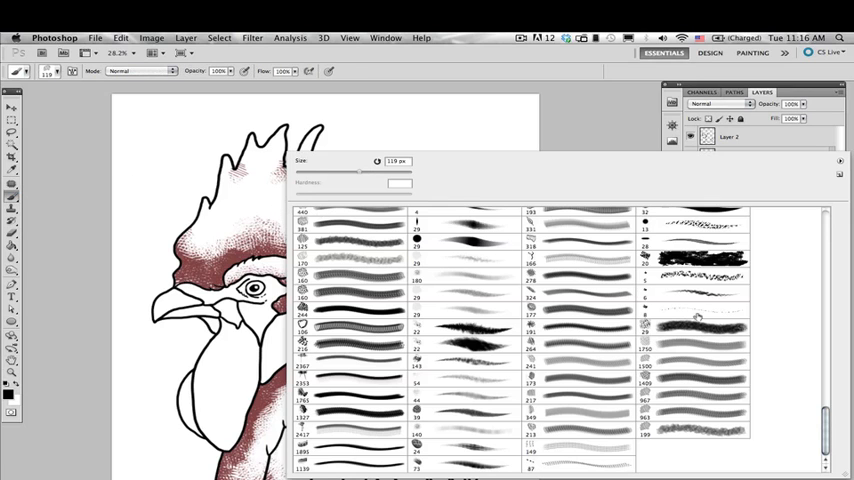
pyautogui.scroll(-3)
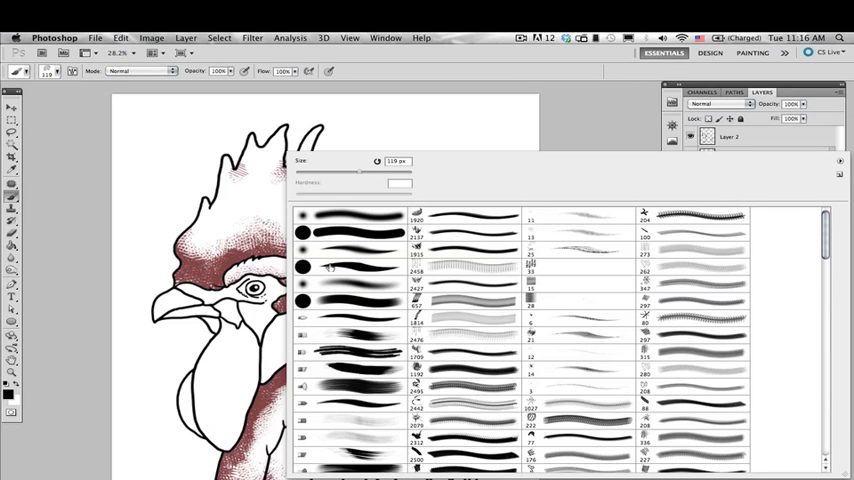